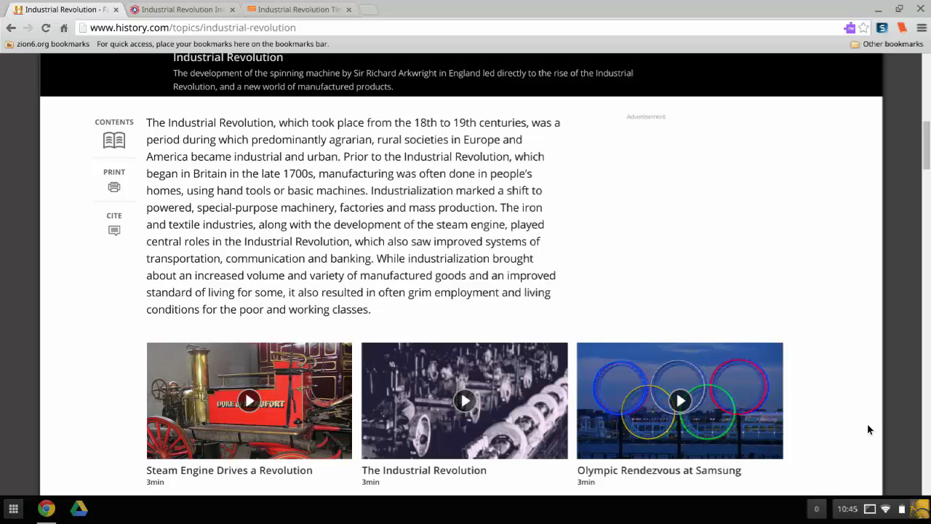
mouse_move(800, 118)
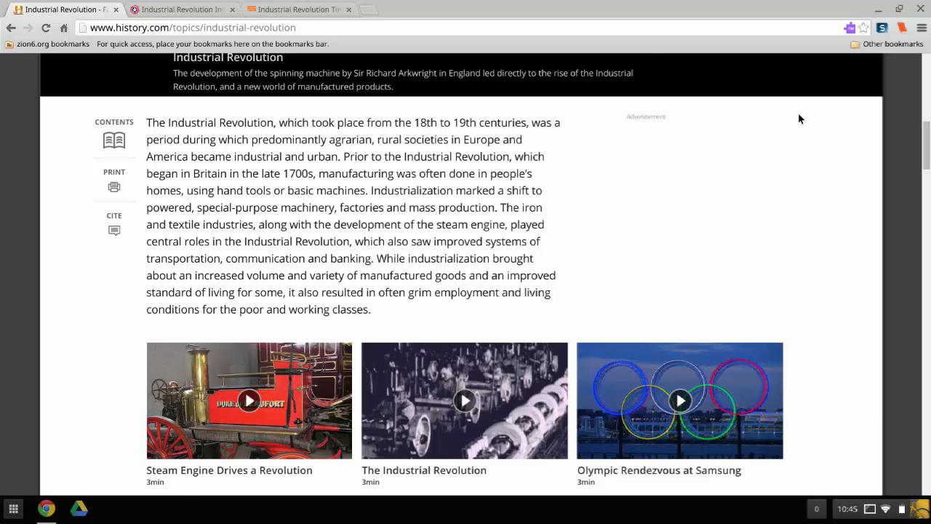
Step: Review the Industrial Revolution timeline tab and return to the history.com article tab
left_click(298, 9)
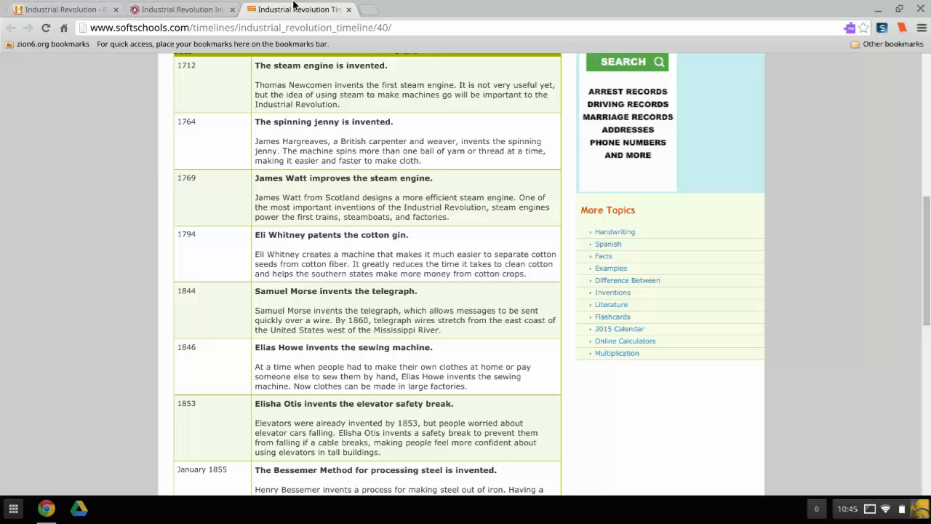
left_click(62, 8)
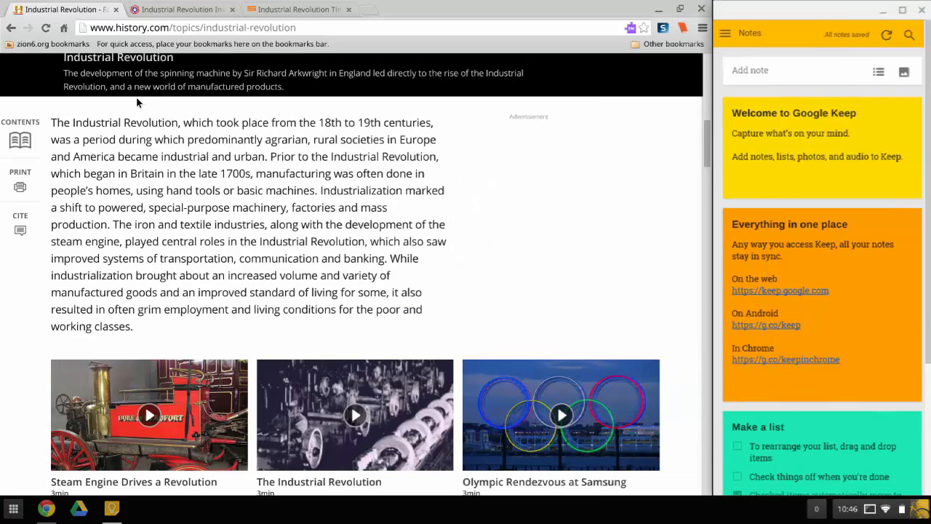
Step: Delete the default 'Make a list' welcome note via its More menu, leaving the notes list empty
scroll("down", 3)
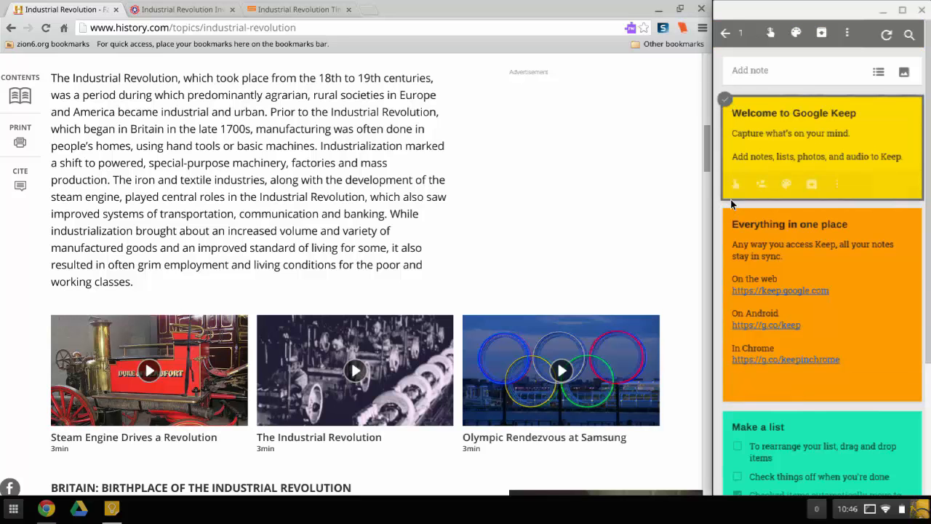
mouse_move(844, 189)
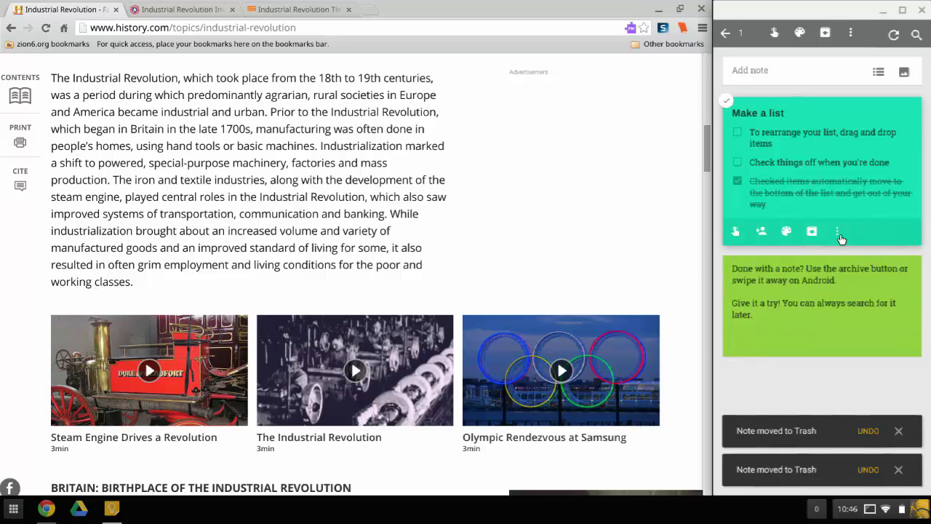
left_click(837, 231)
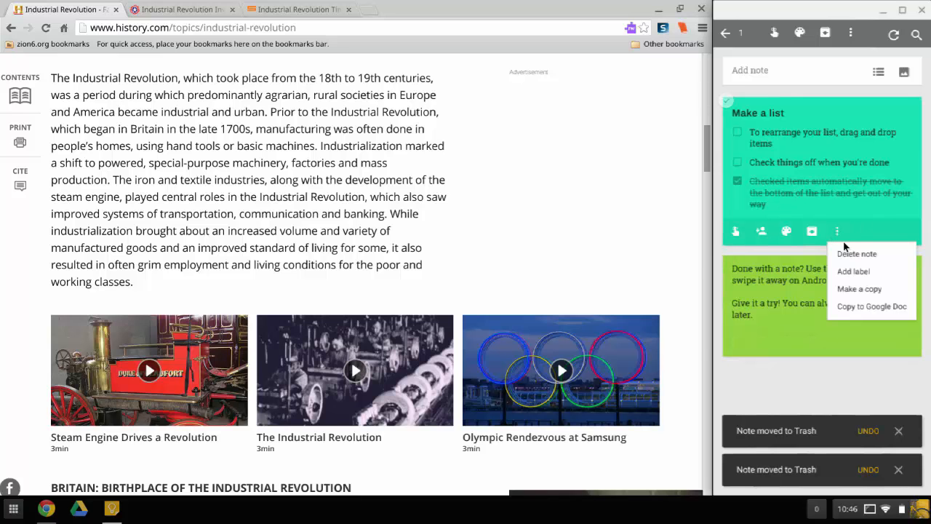
left_click(856, 253)
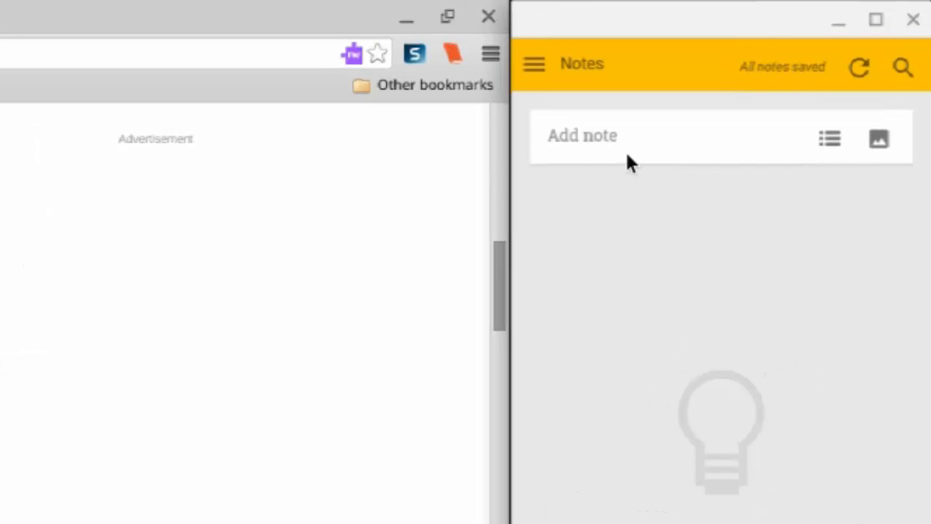
Step: Start a new note titled 'Industrial revolution' and grab the history.com article URL for its body
left_click(582, 136)
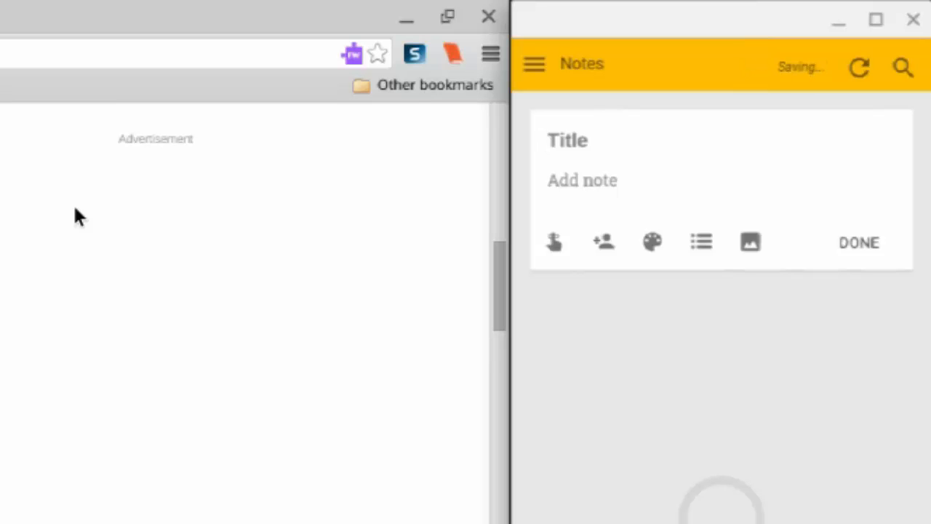
type("Ind")
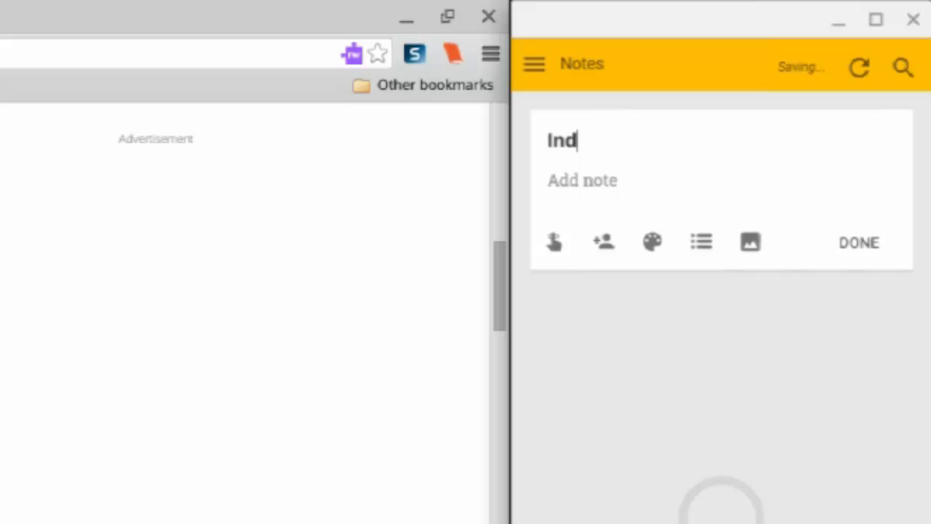
type("ustrial rev")
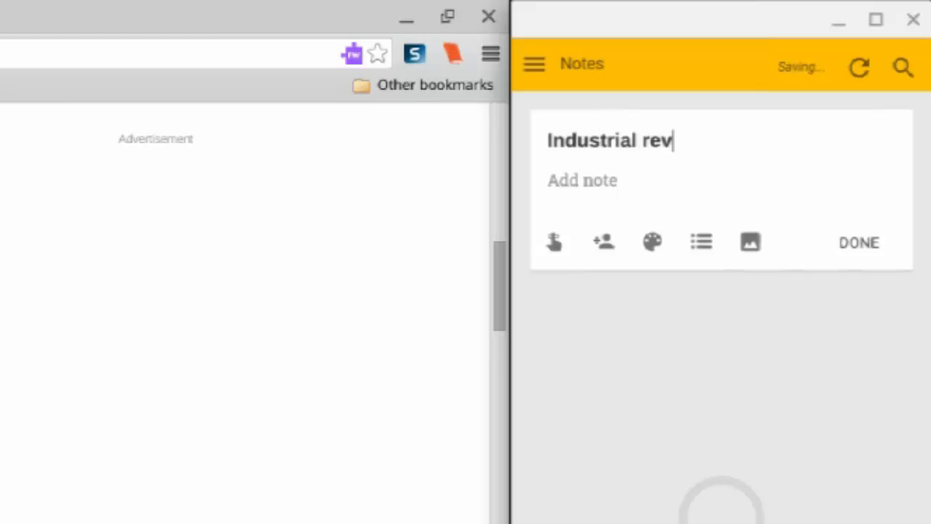
type("olution")
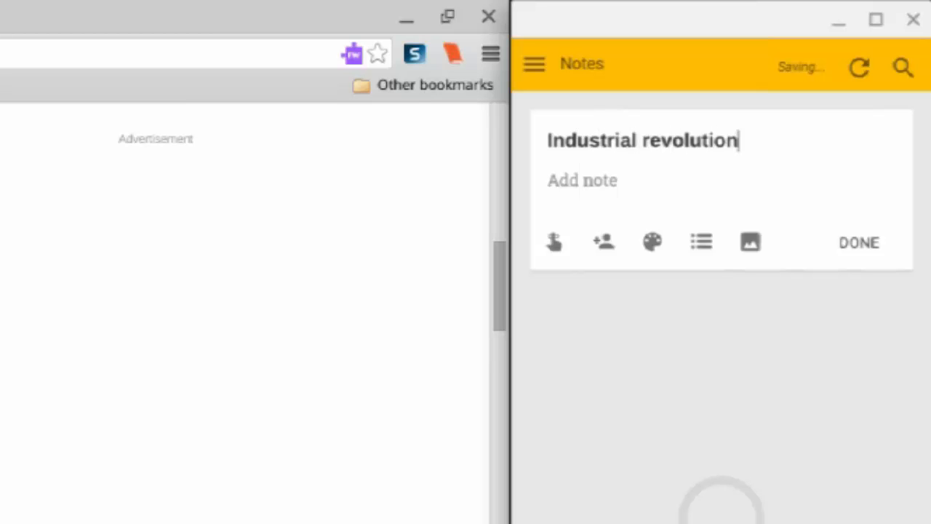
left_click(582, 180)
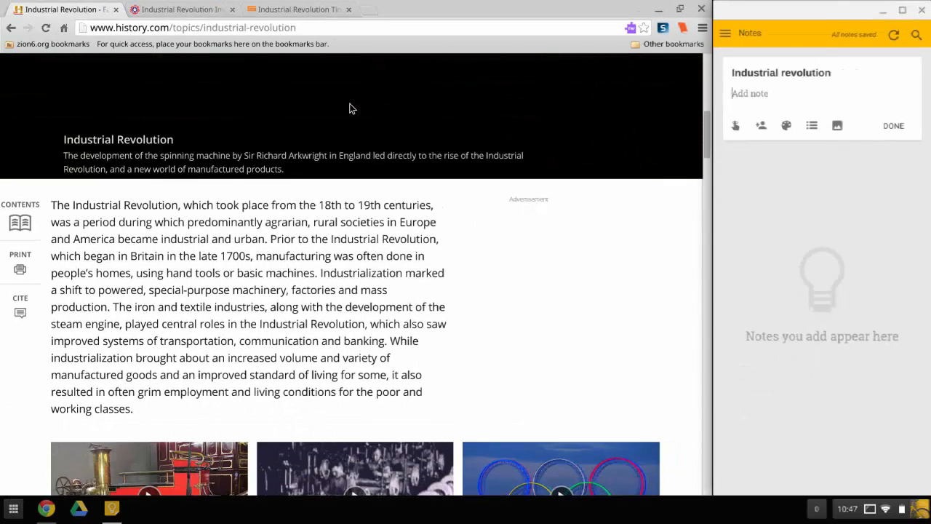
left_click(193, 28)
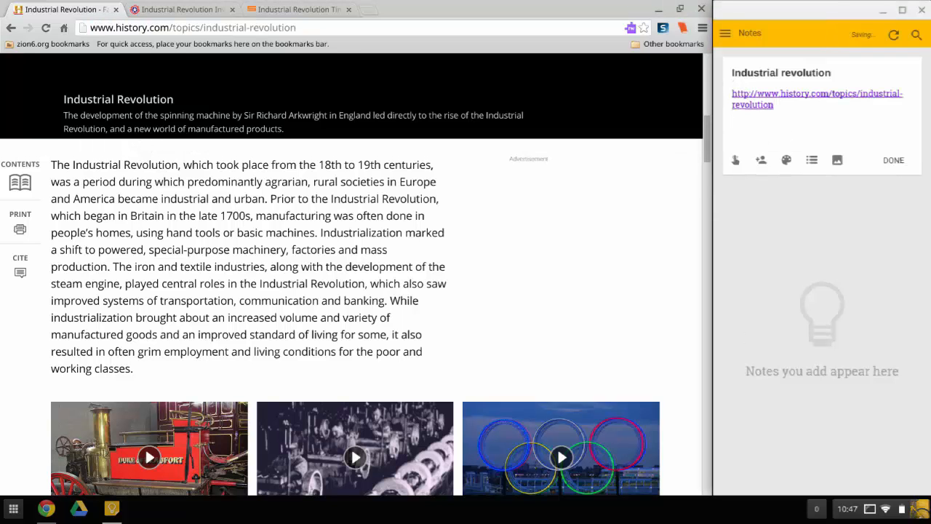
Step: Add two facts below the link: took place from 18th to 19th centuries, and Britain was the birthplace
left_click(800, 128)
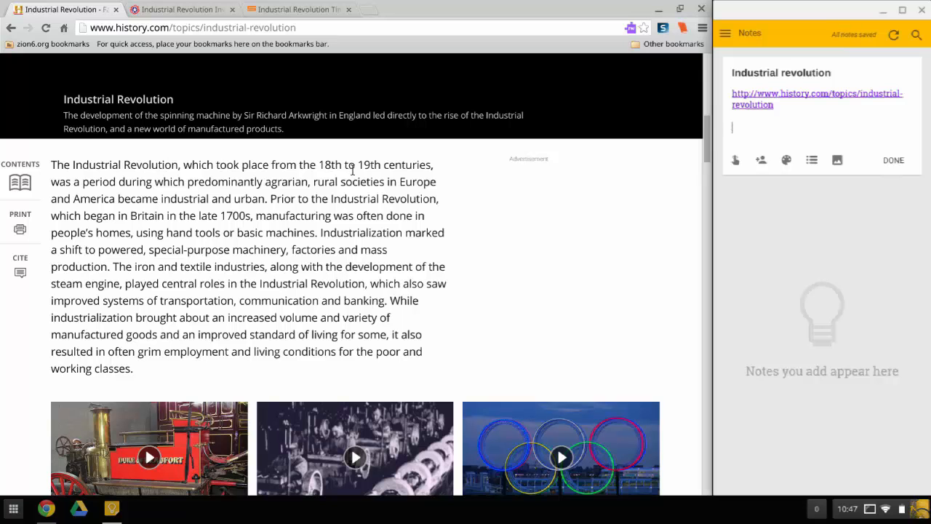
type("took place")
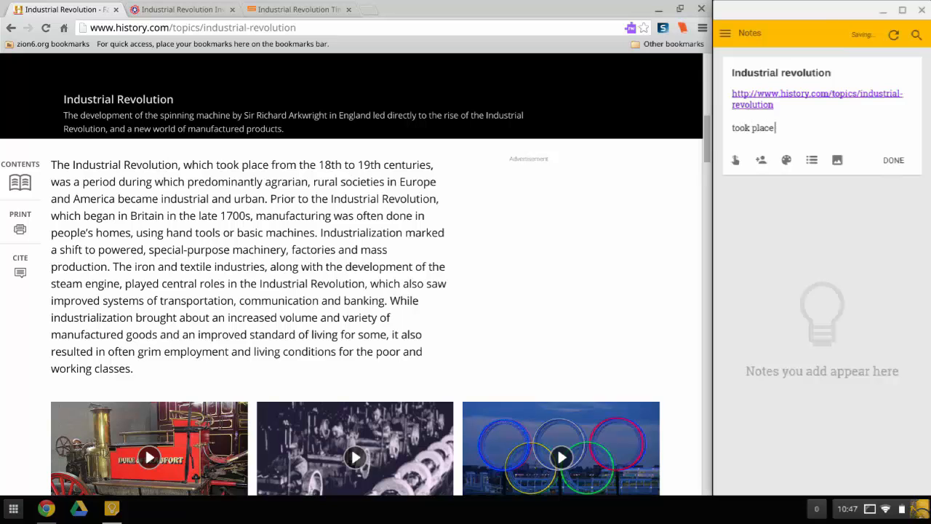
type("from the 18t")
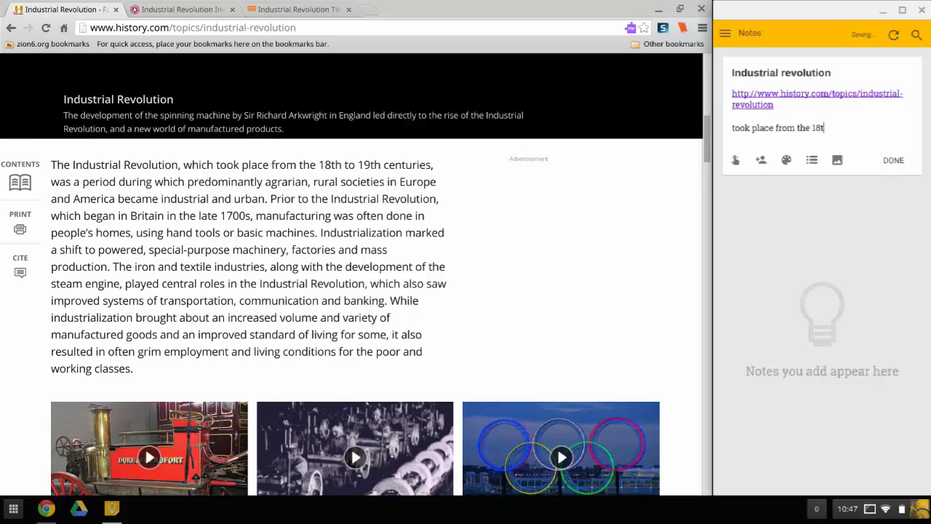
type("h to 19th")
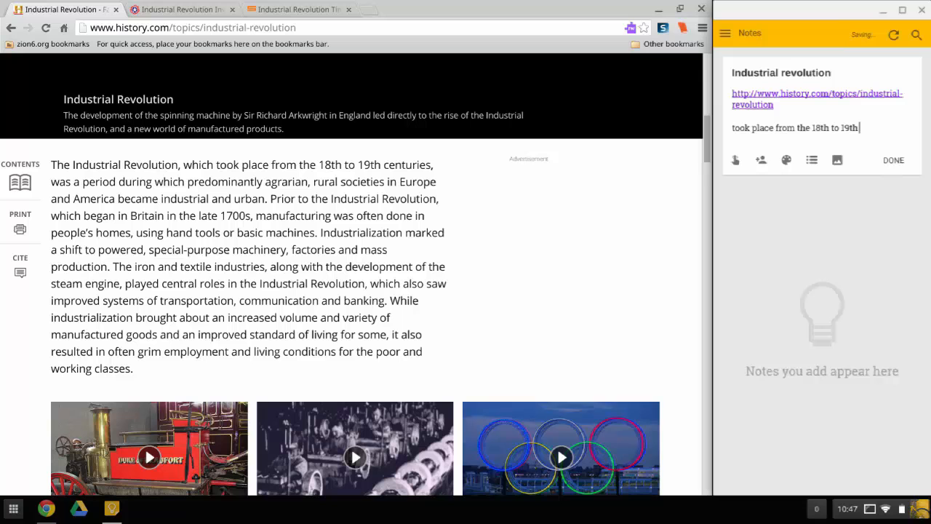
type("centuries.")
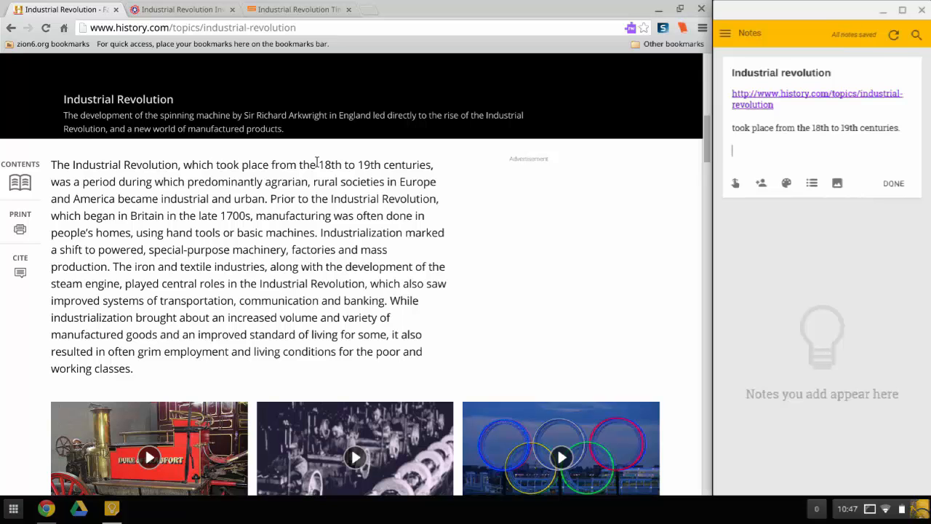
scroll("down", 3)
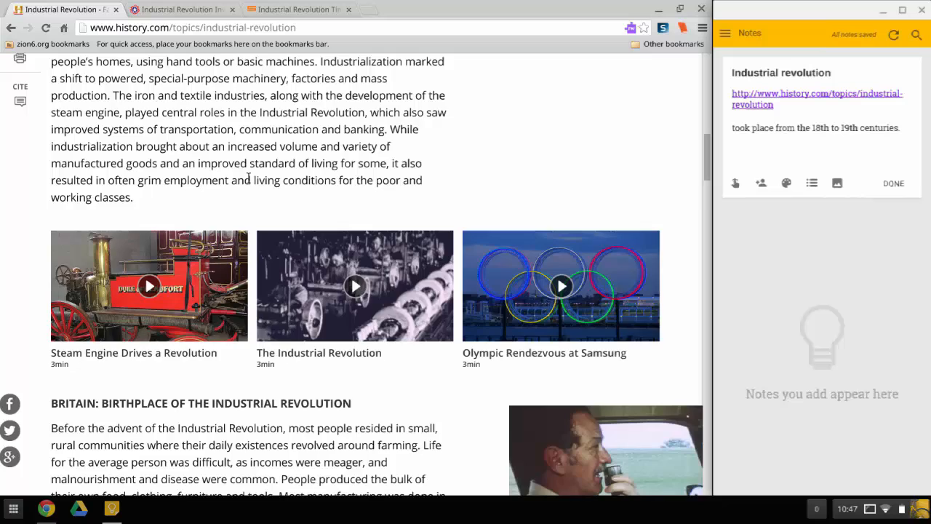
scroll("down", 3)
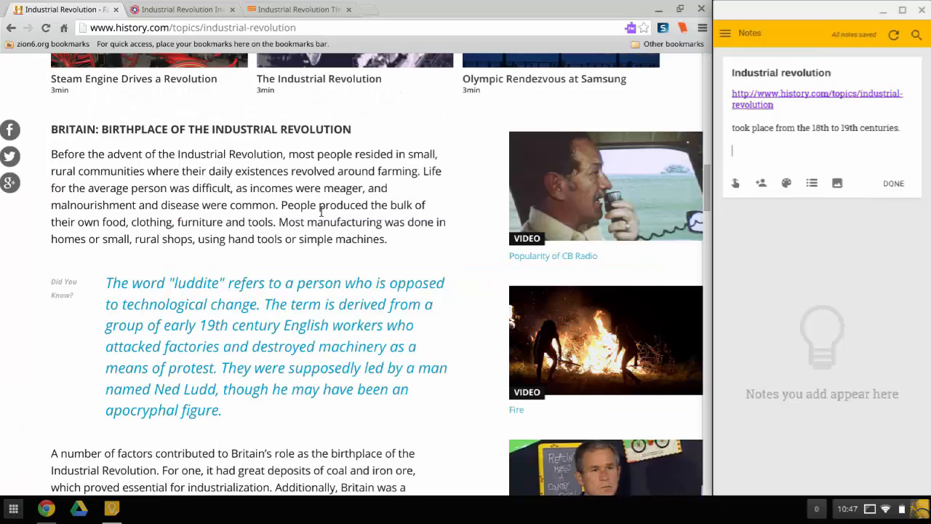
type("Britain w")
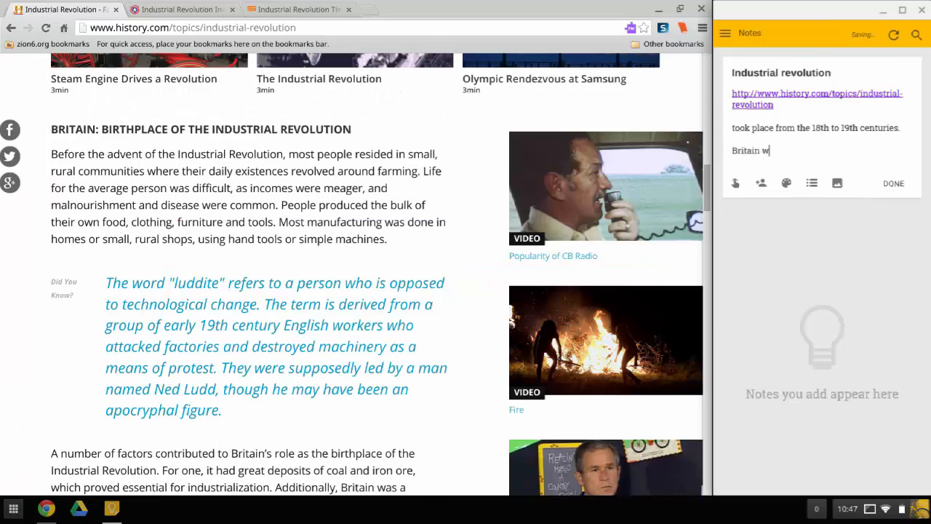
type("as")
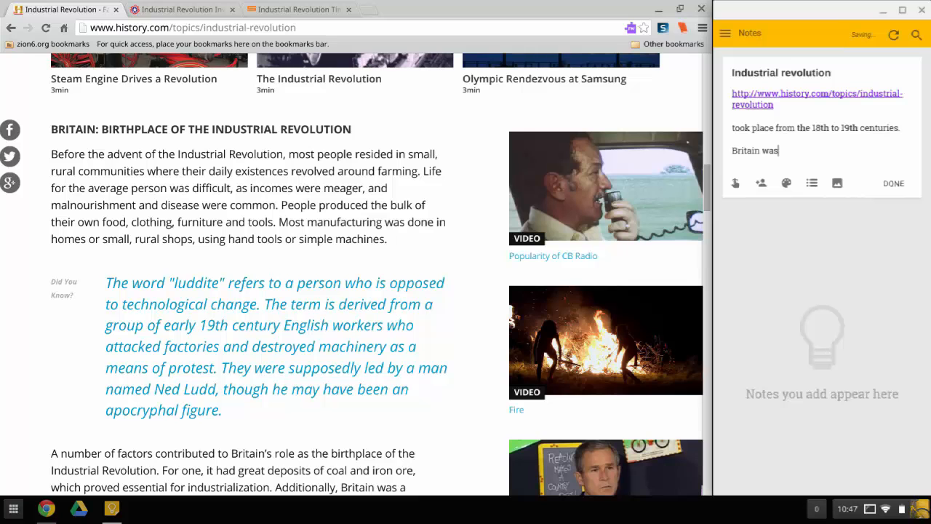
type("the birthplace.")
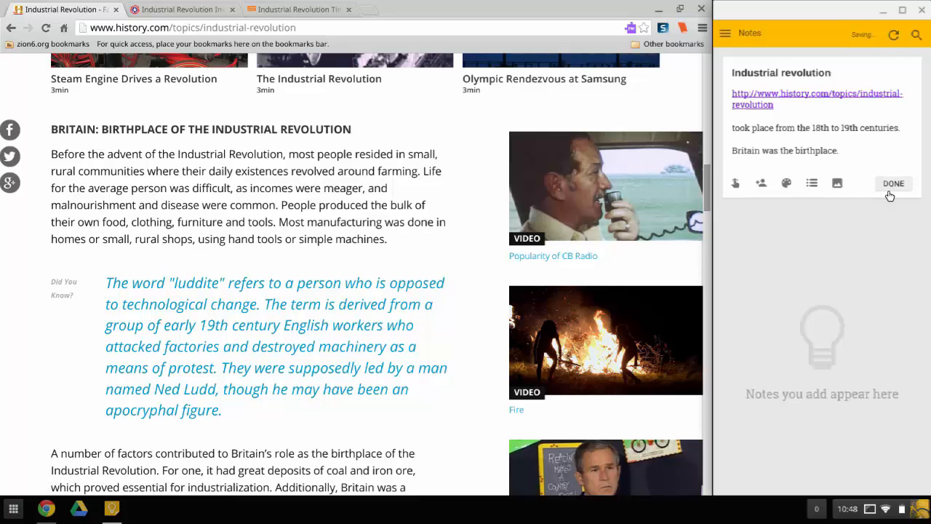
Step: Save the Industrial revolution note, reopen it to tweak the last fact, and close it again
left_click(893, 183)
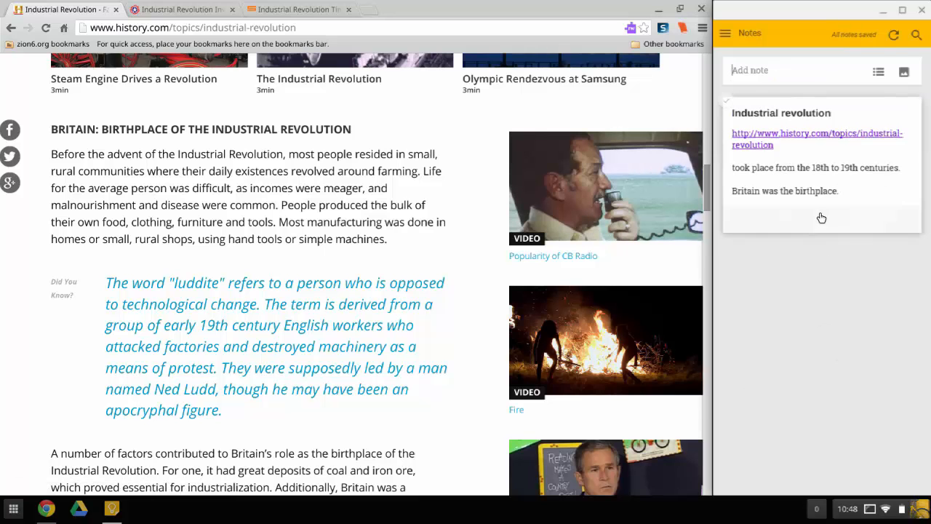
left_click(786, 190)
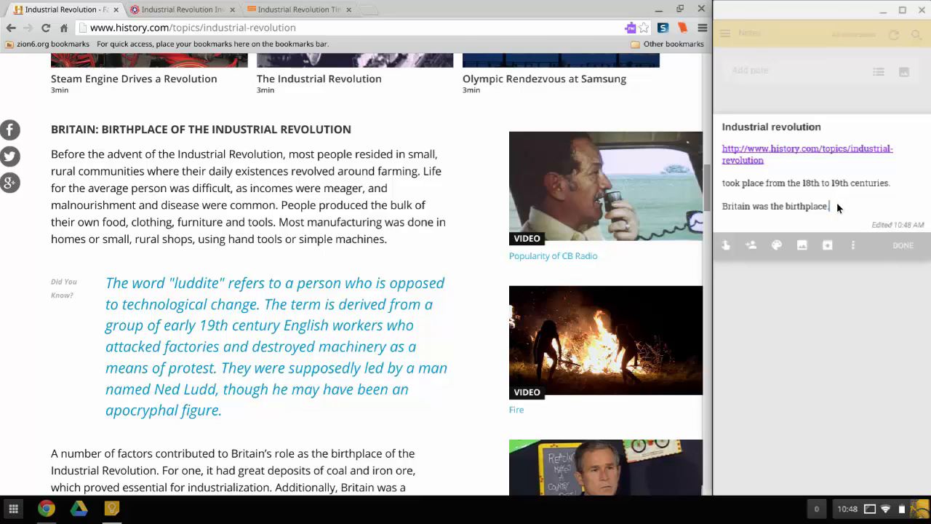
left_click(827, 245)
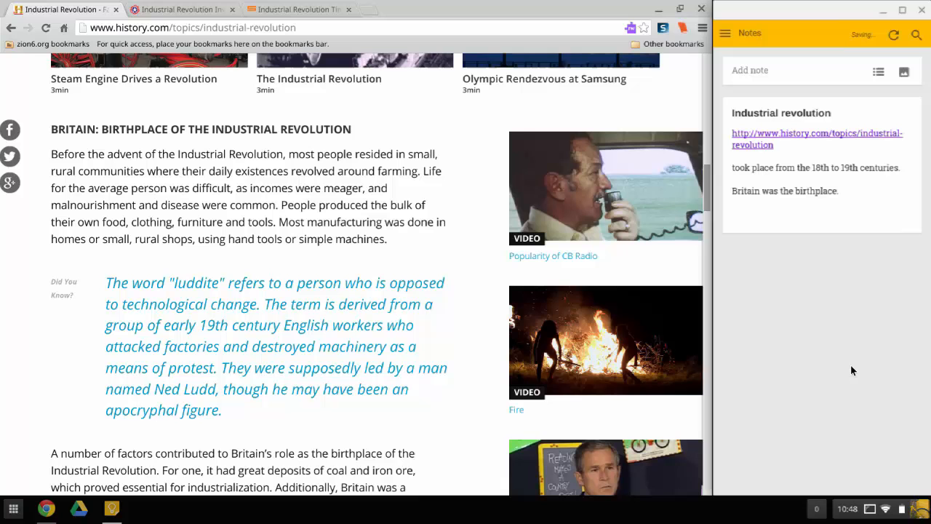
mouse_move(840, 334)
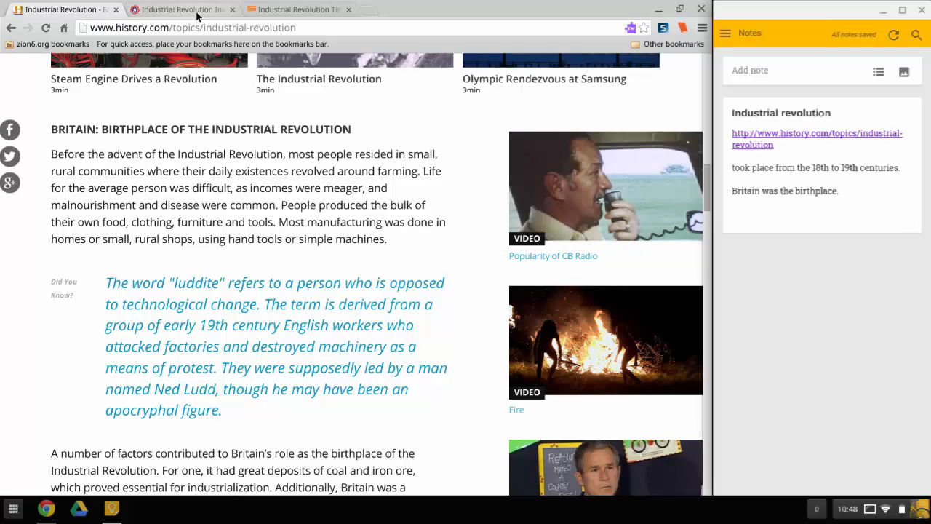
Step: Add the storiesofusa.com inventions-timeline-1712-1942 link captioned 'good video' to the note and save it
left_click(182, 10)
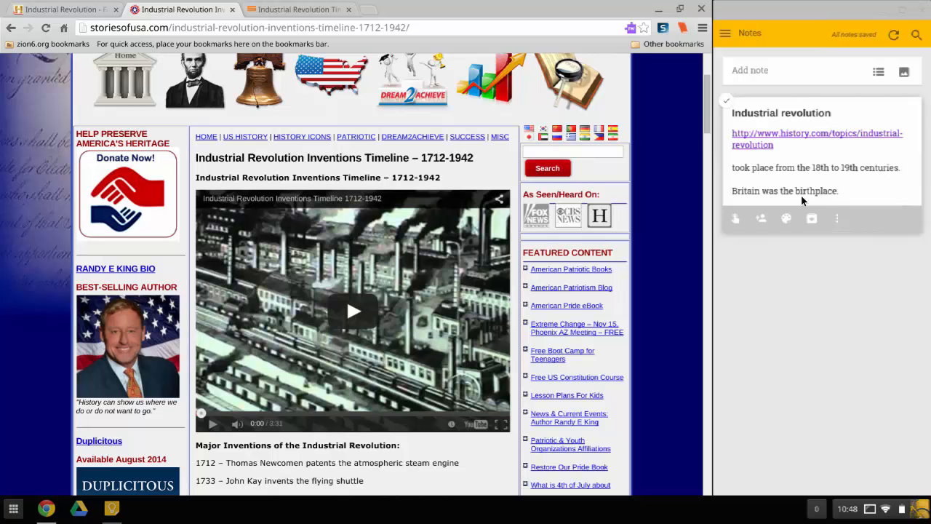
left_click(785, 190)
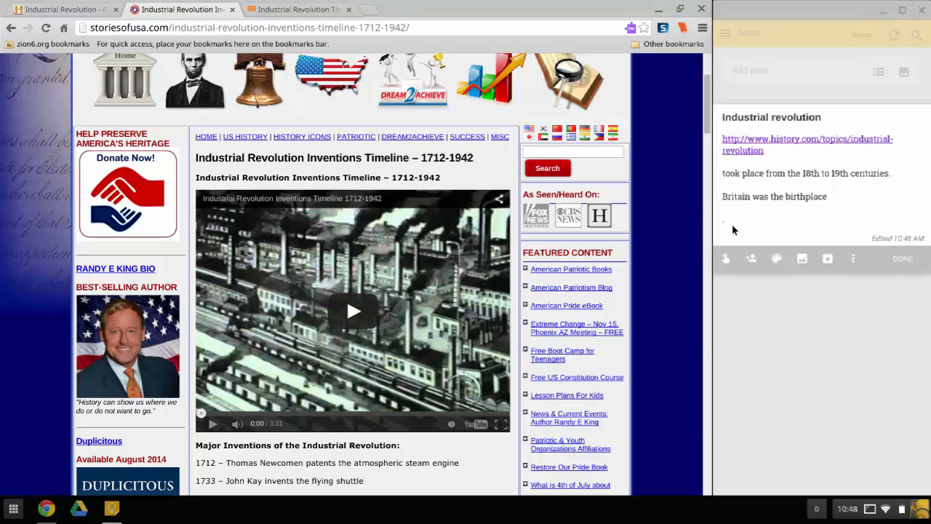
type("http://storiesofusa.com/industrial-revolution-inventions-timeline-1712-1942/")
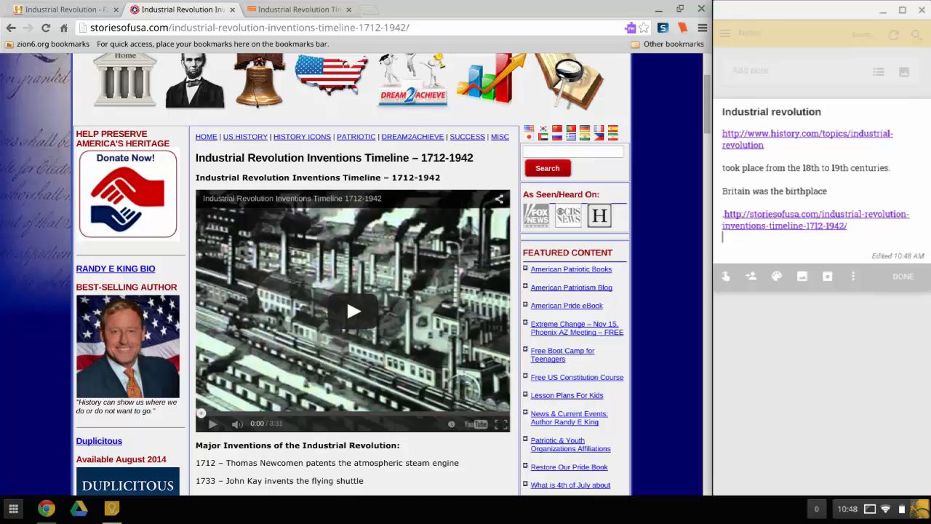
type("good video")
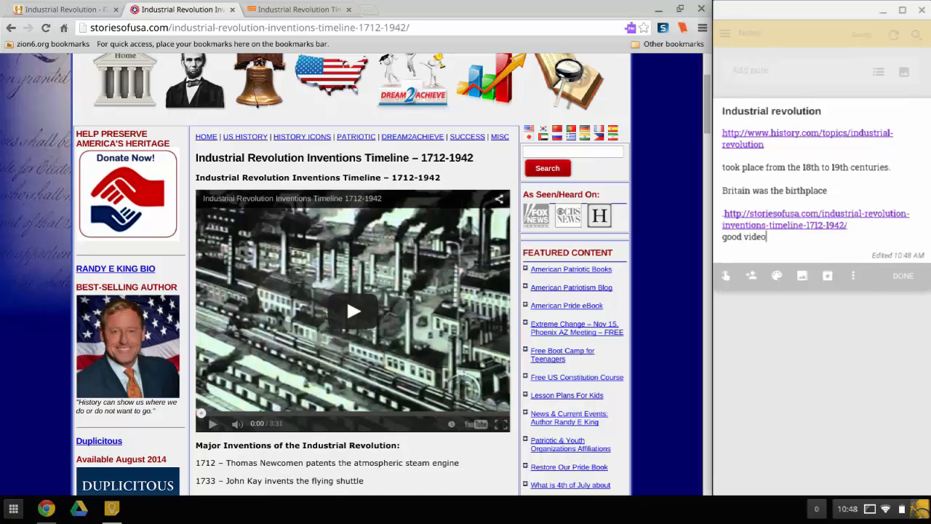
left_click(902, 275)
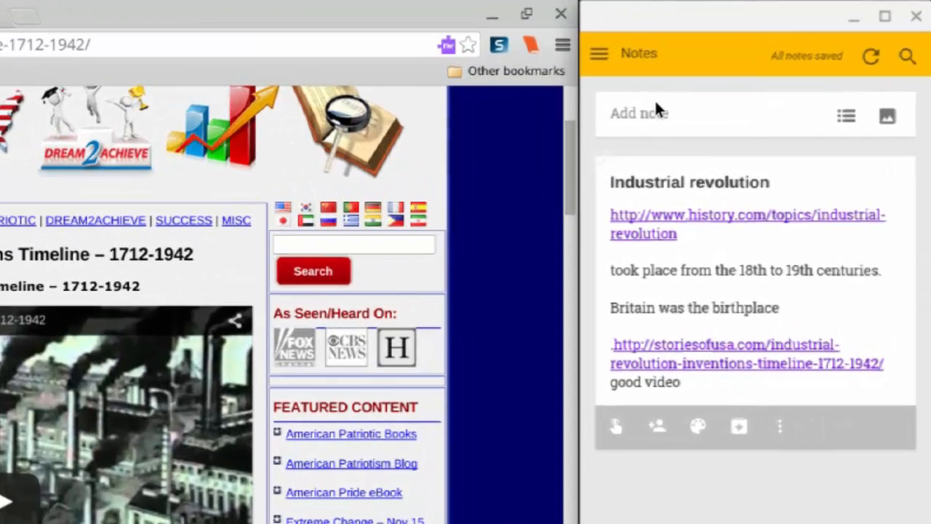
Step: Create and save a second note titled 'Video Resources' holding the storiesofusa timeline link
left_click(638, 113)
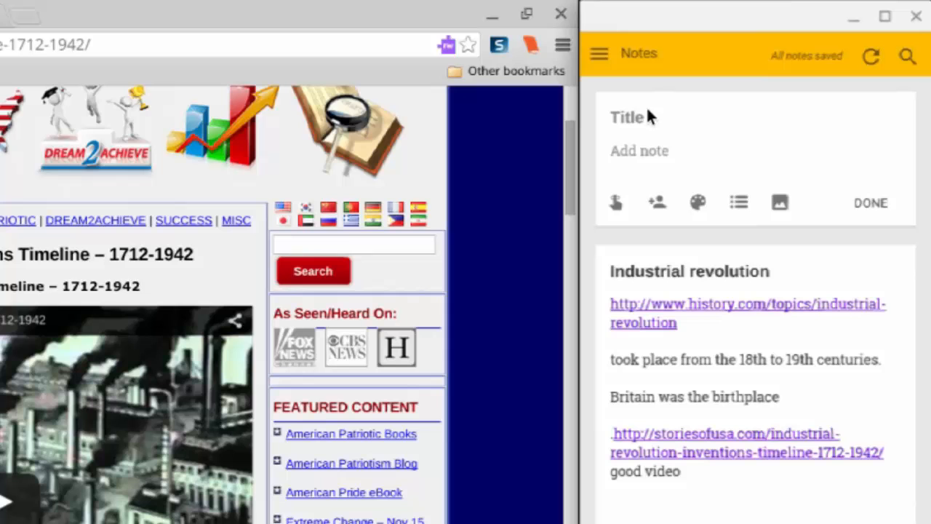
type("Video Reso")
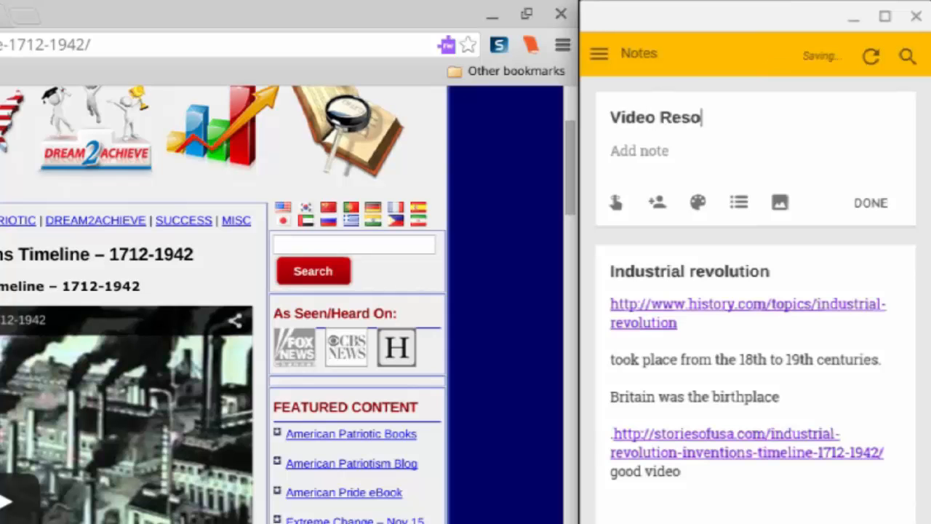
type("urces")
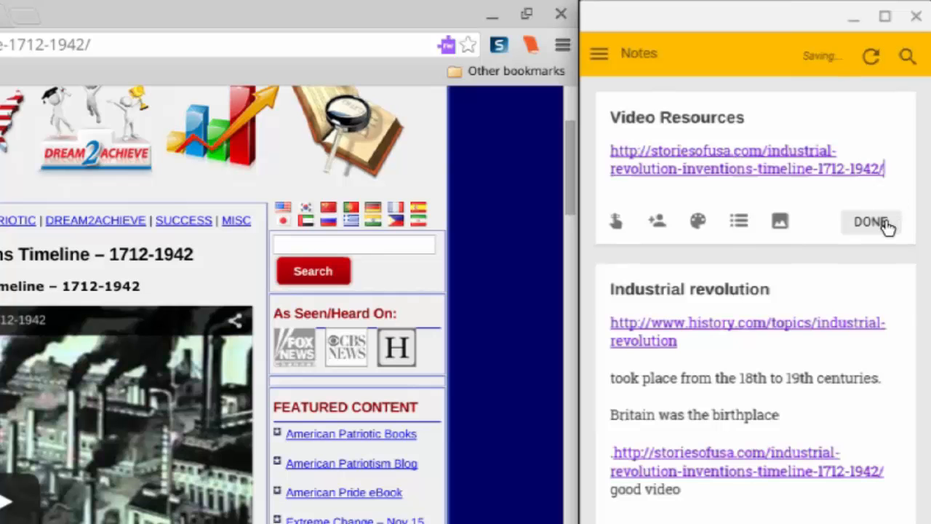
left_click(871, 221)
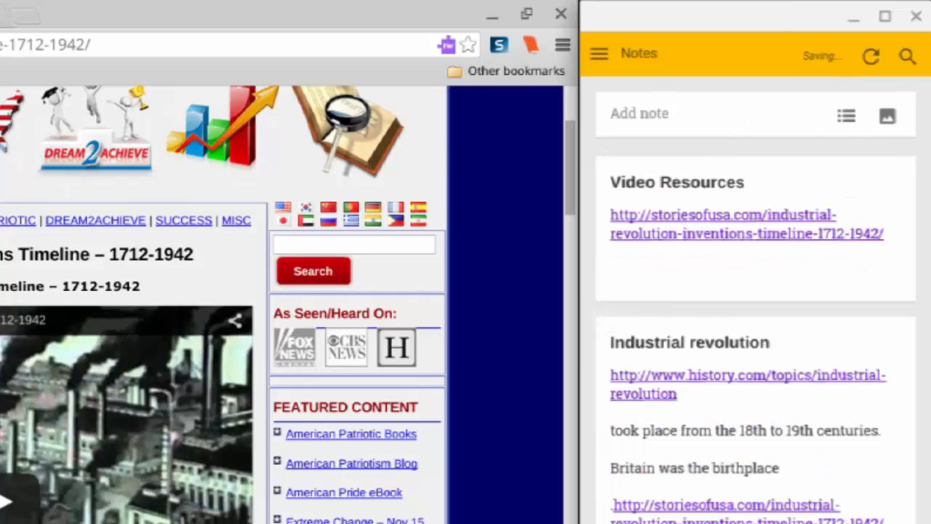
Step: Bring up the Video Resources note's options and its colour palette
left_click(727, 208)
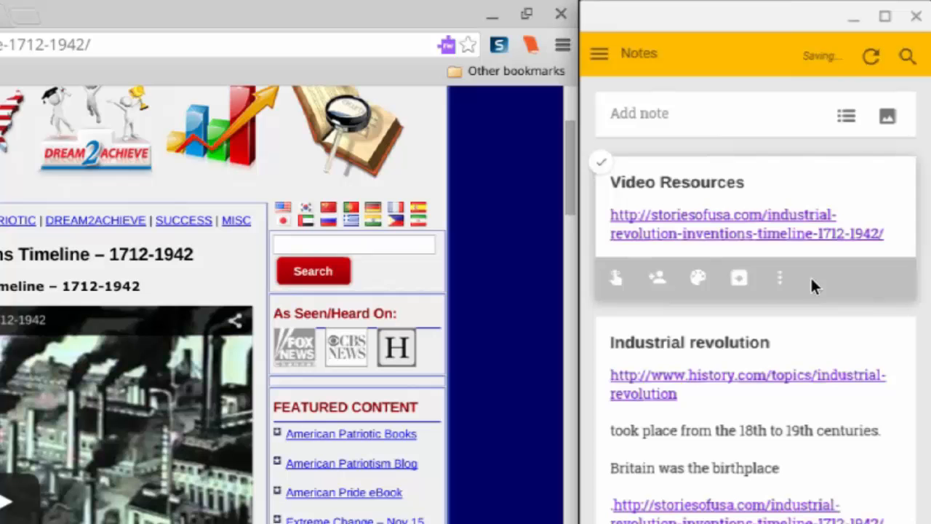
left_click(698, 277)
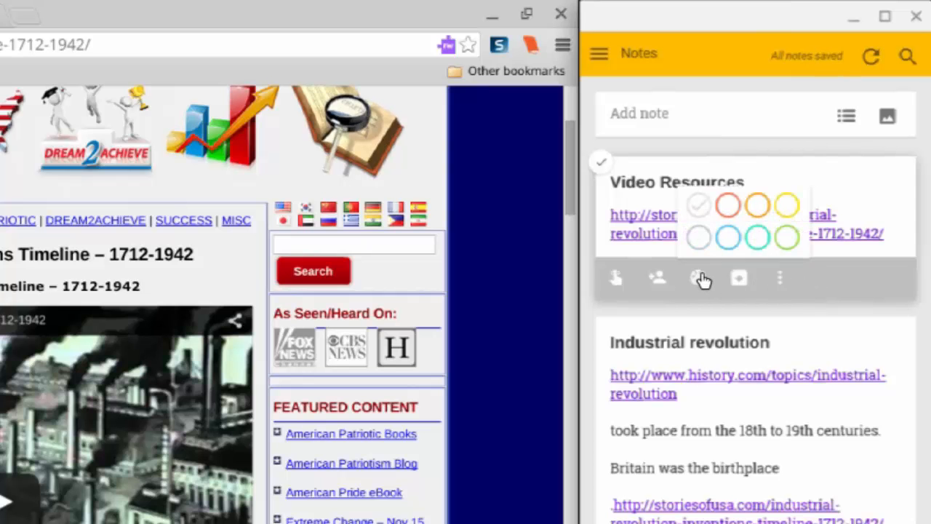
left_click(726, 205)
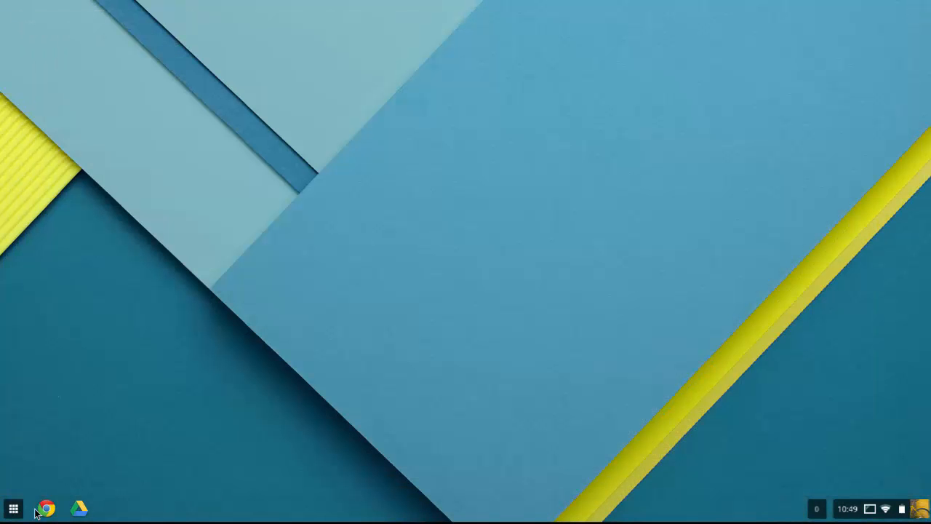
Step: Reopen Chrome beside Keep showing both saved notes, then bring up the installed apps list
left_click(13, 508)
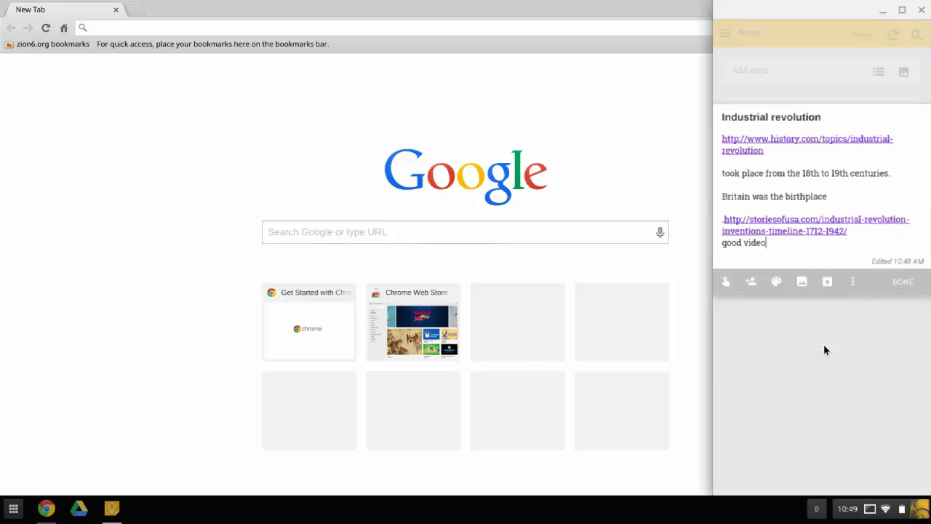
left_click(902, 281)
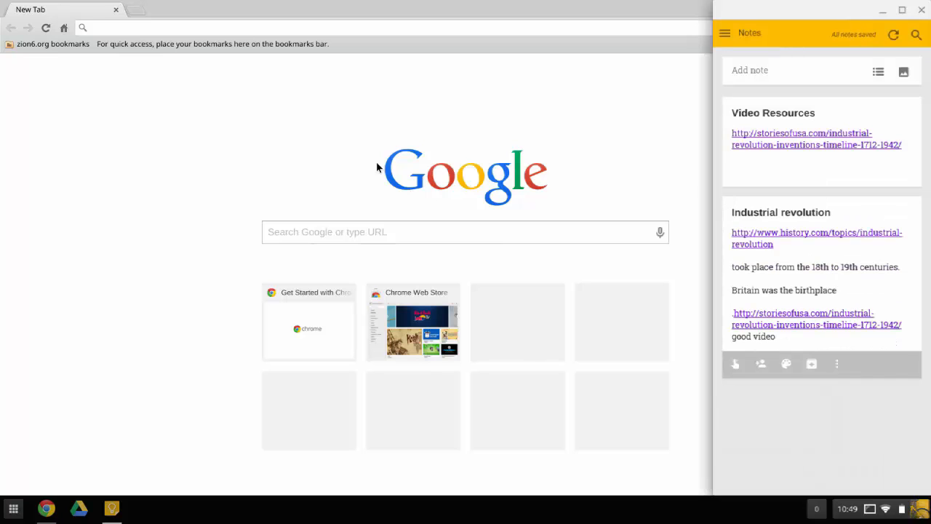
mouse_move(69, 508)
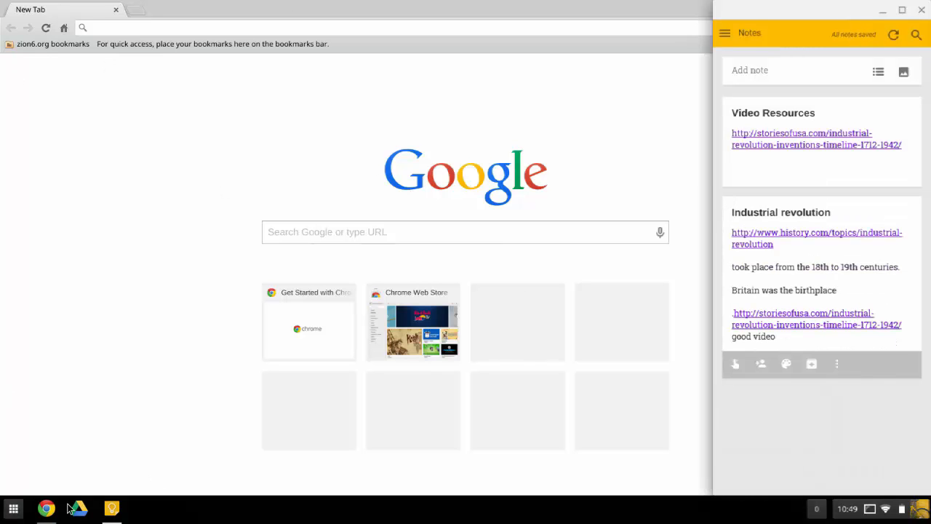
left_click(13, 508)
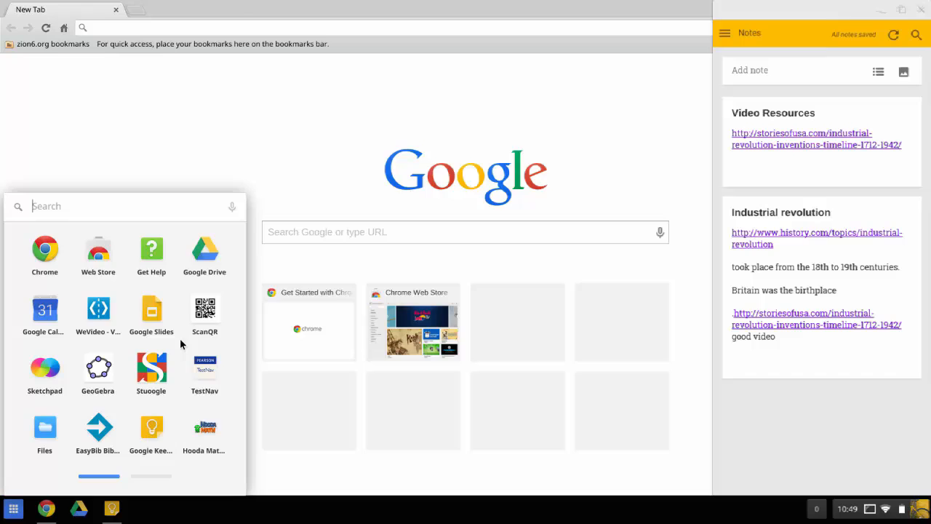
Step: Launch Google Slides to its welcome page in a new tab and open the system status panel
left_click(150, 309)
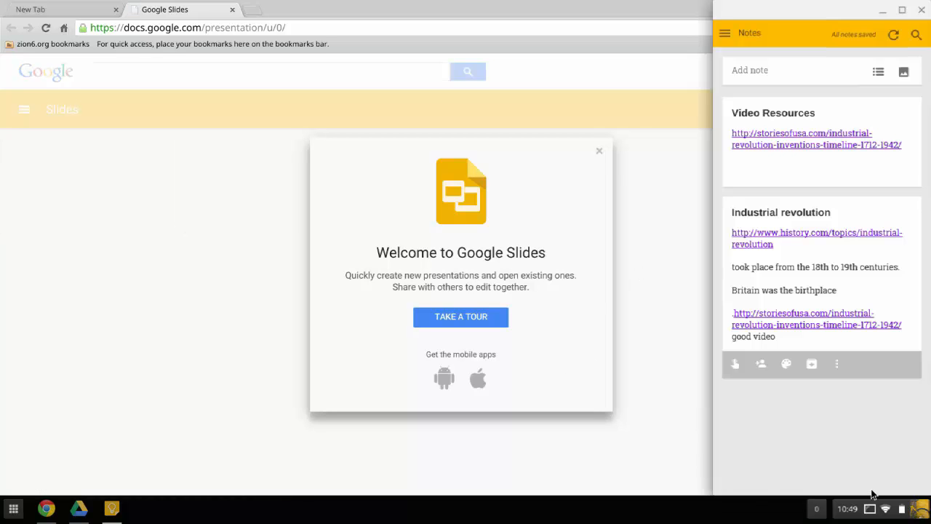
left_click(848, 509)
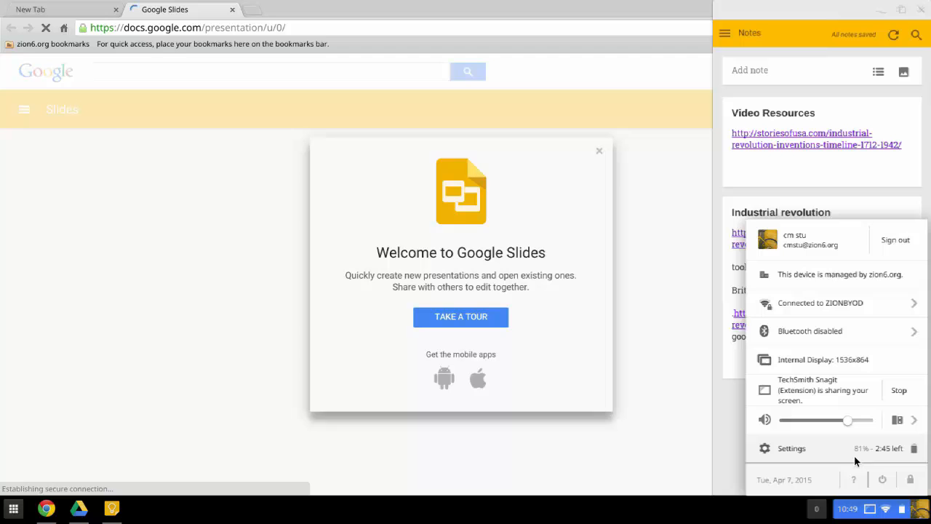